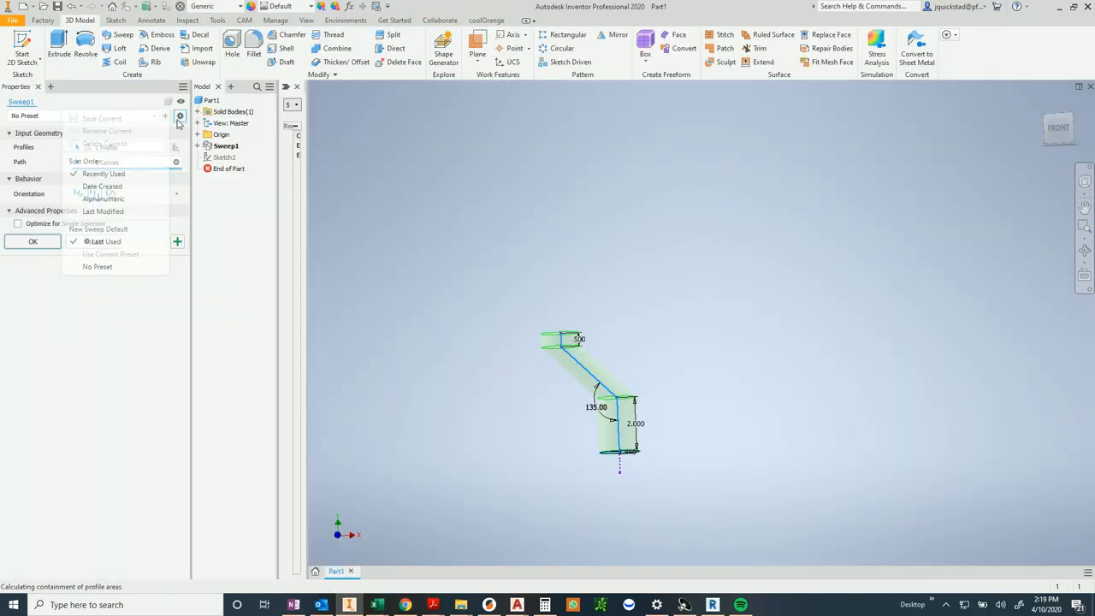
- Reopen the Loft1 profile sketch with Edit Sketch to edit it in sketch mode
click(617, 34)
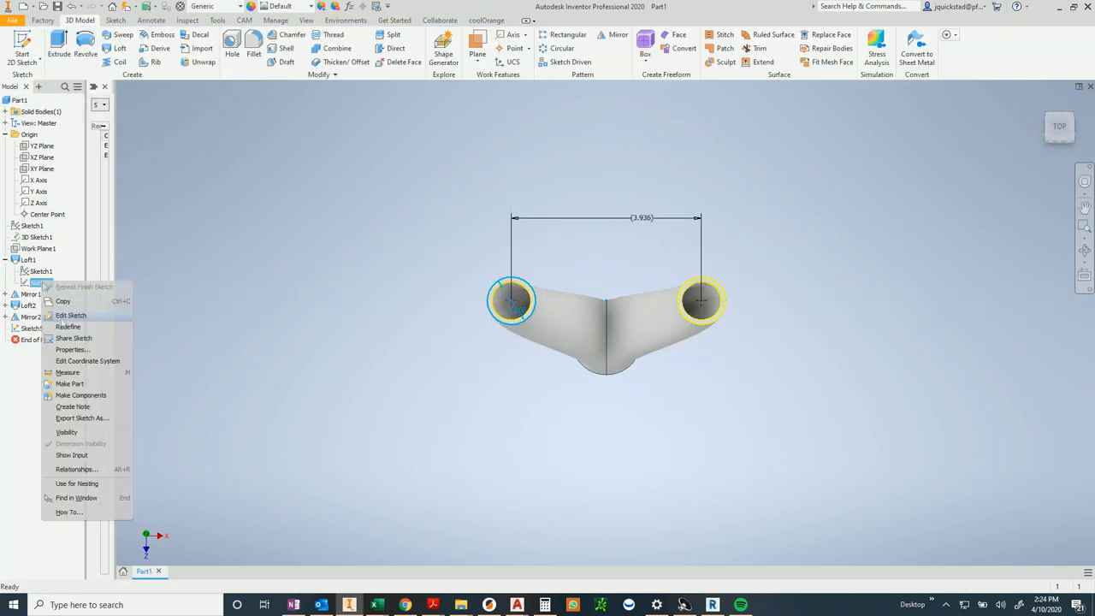
click(71, 315)
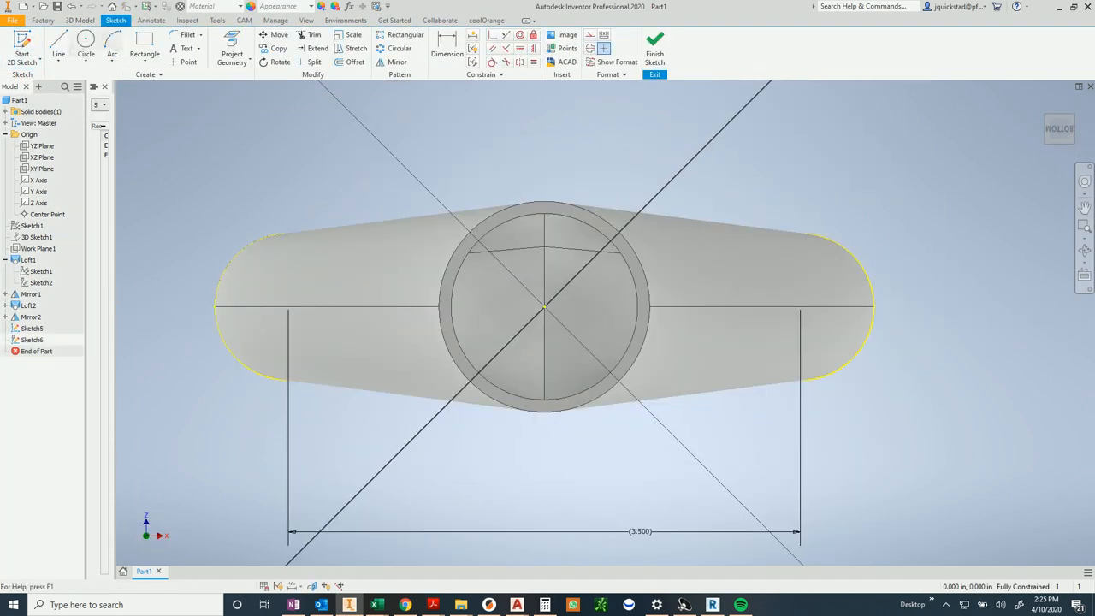